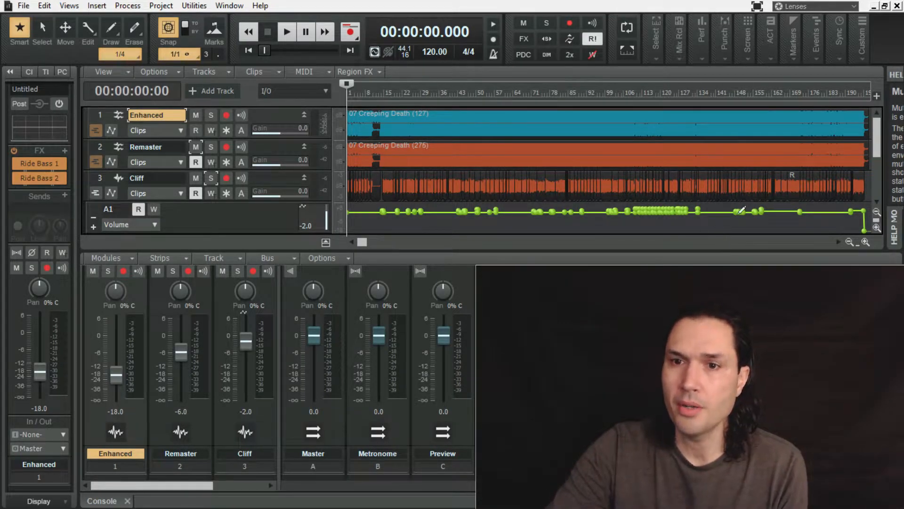
mouse_move(630, 209)
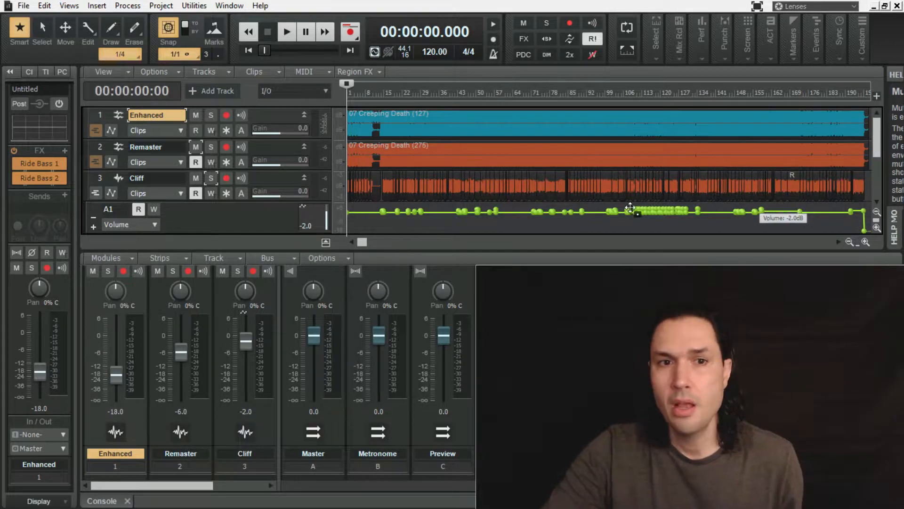
Open the 'Metallica - Creeping Death (Really Loud Bass by Cliff Burton)' YouTube result.
click(196, 146)
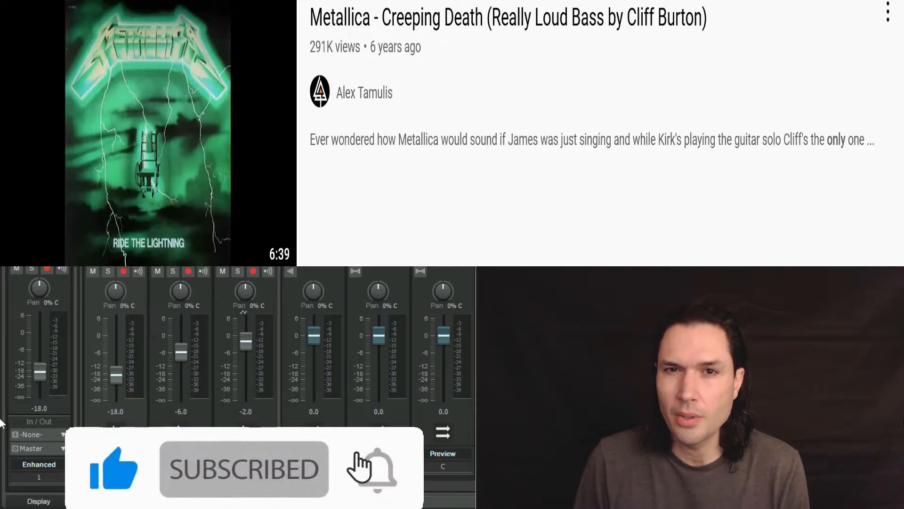
click(375, 468)
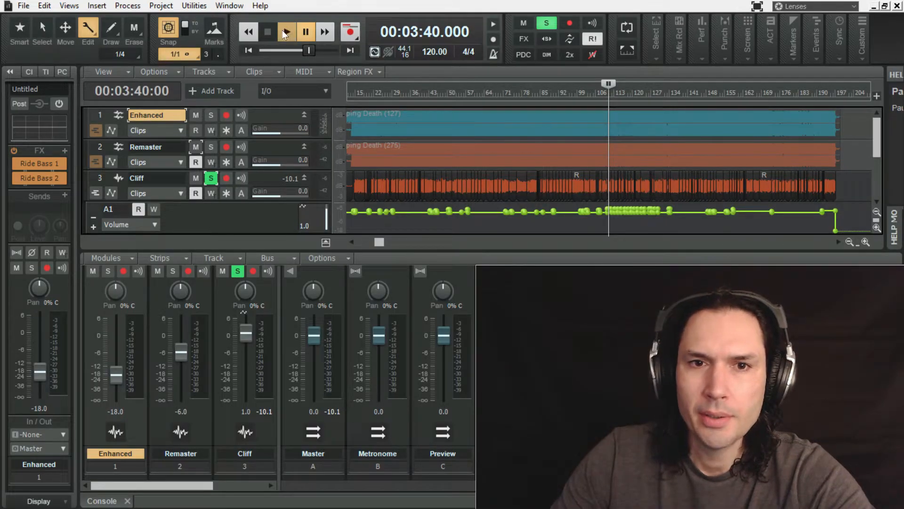
Start playback of the soloed Cliff bass track from 3:40.
click(286, 32)
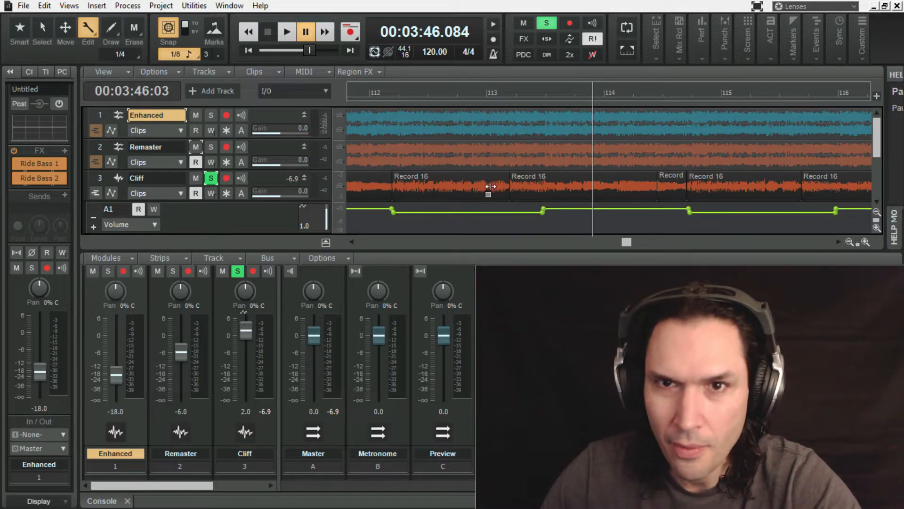
mouse_move(611, 207)
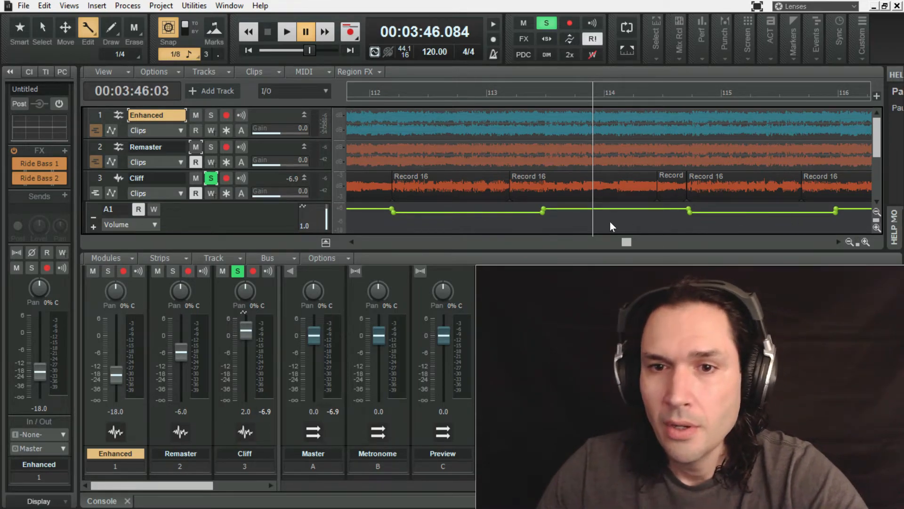
Pause playback at 3:46, near the Record 16 clips around measure 114.
click(287, 32)
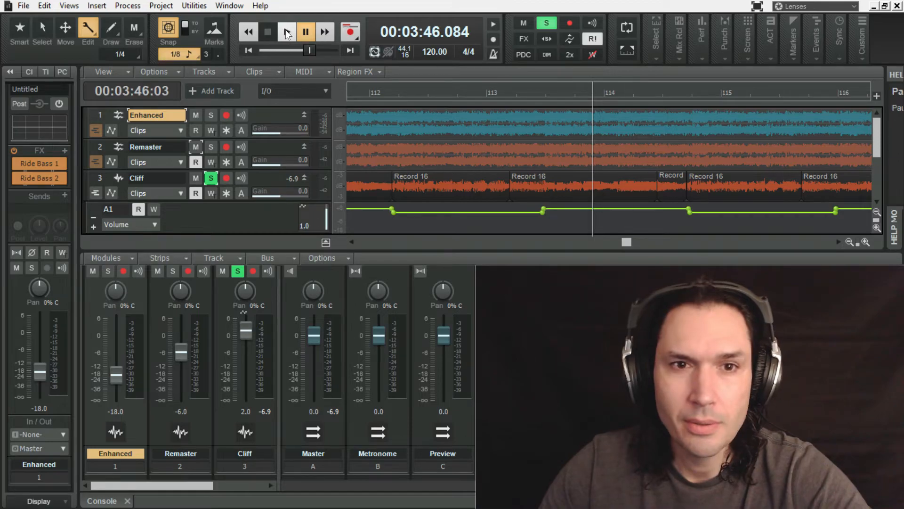
Resume playback from 3:46 and unsolo Cliff so all three tracks play.
click(287, 31)
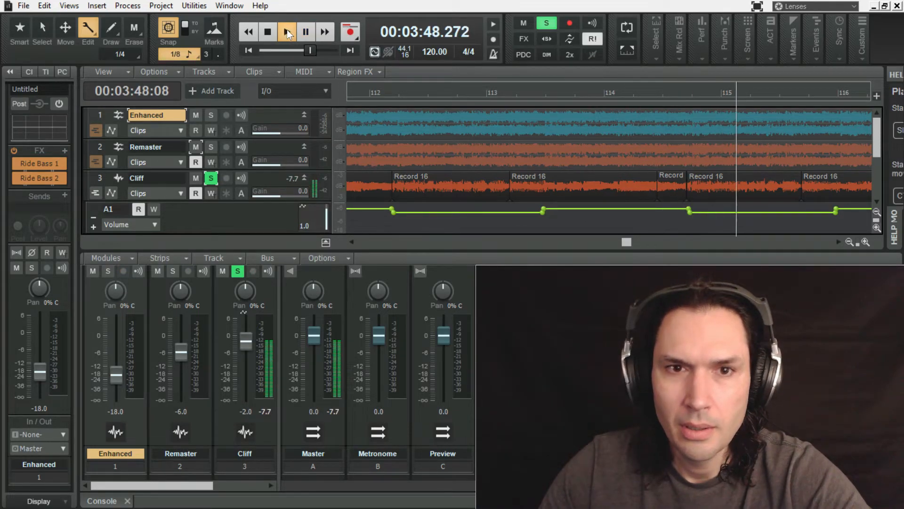
click(287, 31)
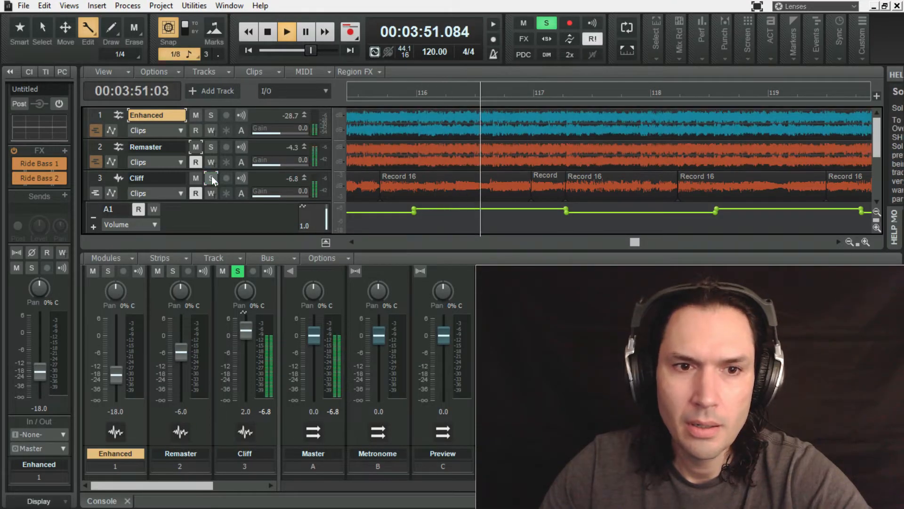
click(306, 32)
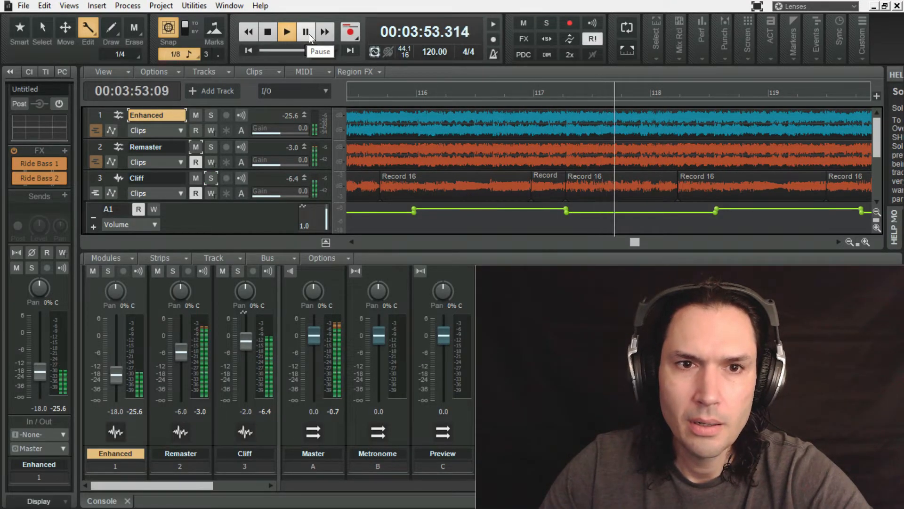